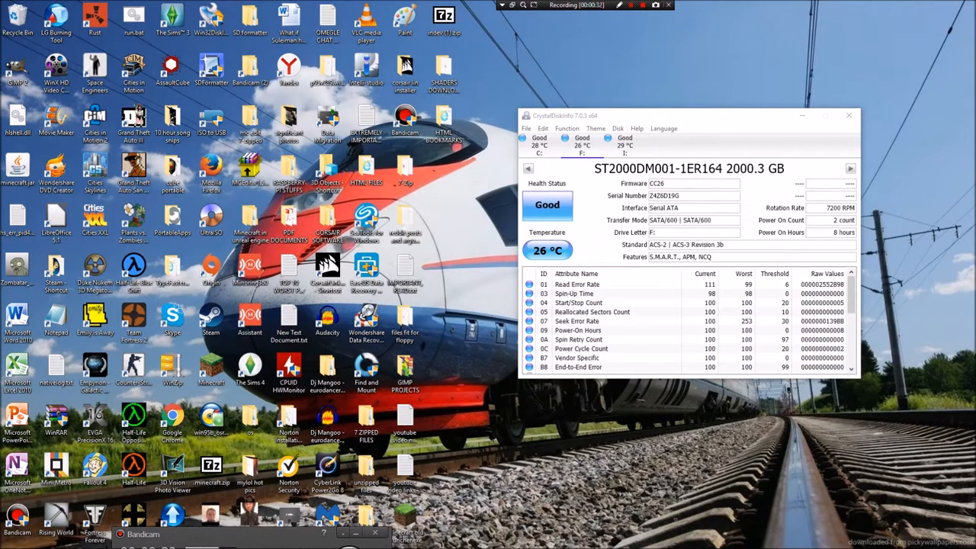
# Nudge the CrystalDiskInfo window left and switch to the 1 TB WDC drive's details
pyautogui.moveTo(686, 116); pyautogui.dragTo(663, 100)
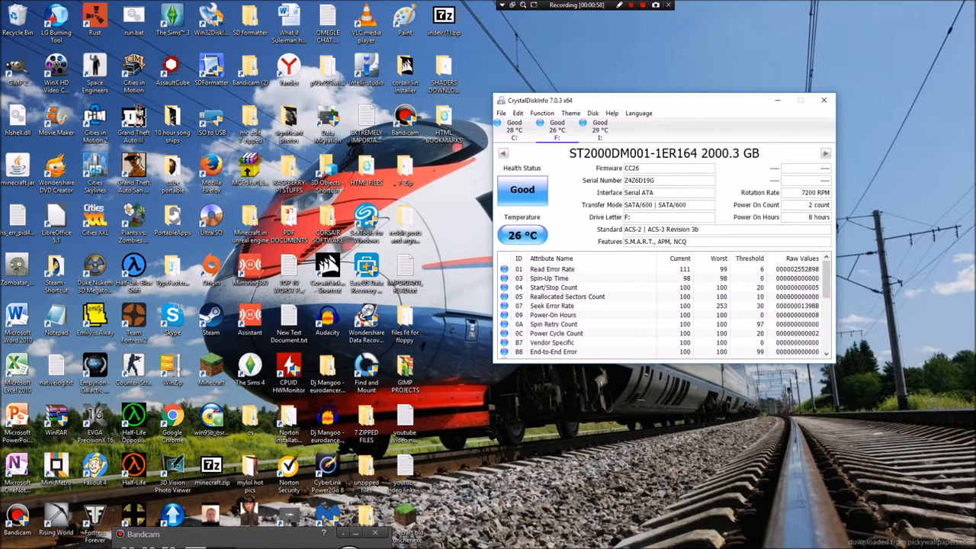
pyautogui.moveTo(628, 216)
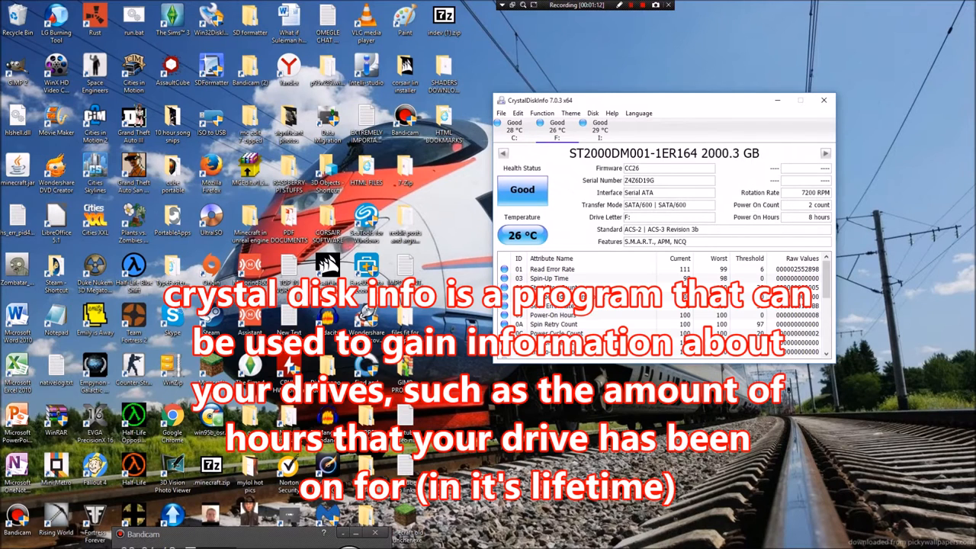
pyautogui.click(515, 129)
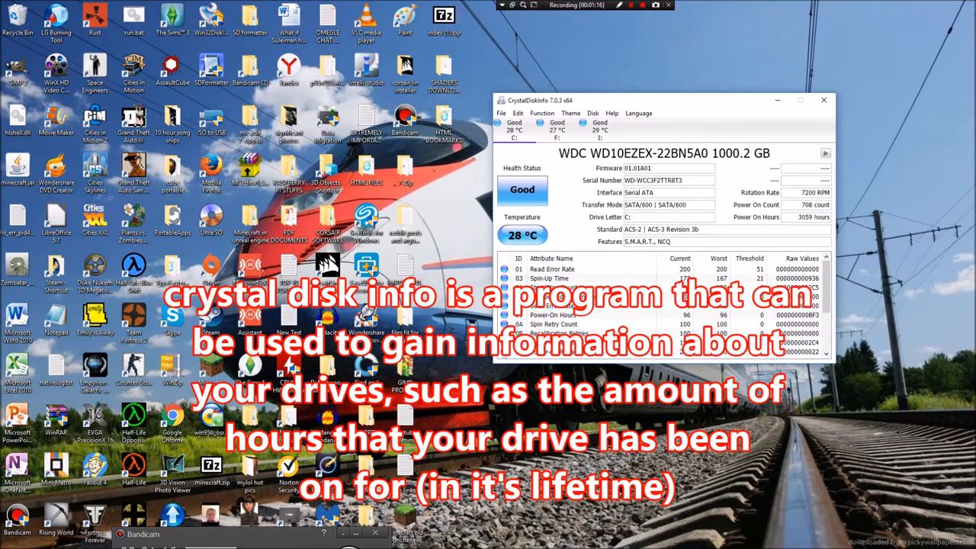
pyautogui.moveTo(793, 217)
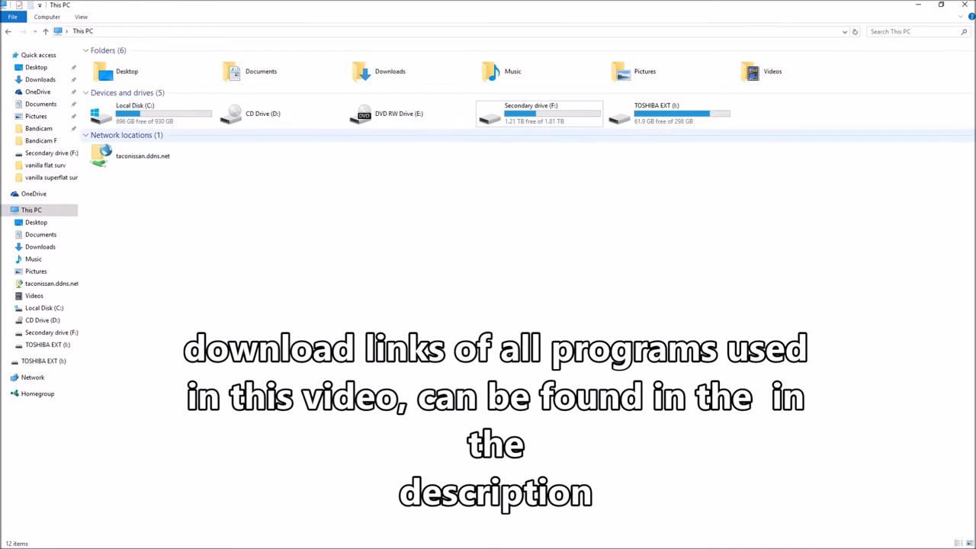
pyautogui.moveTo(137, 112)
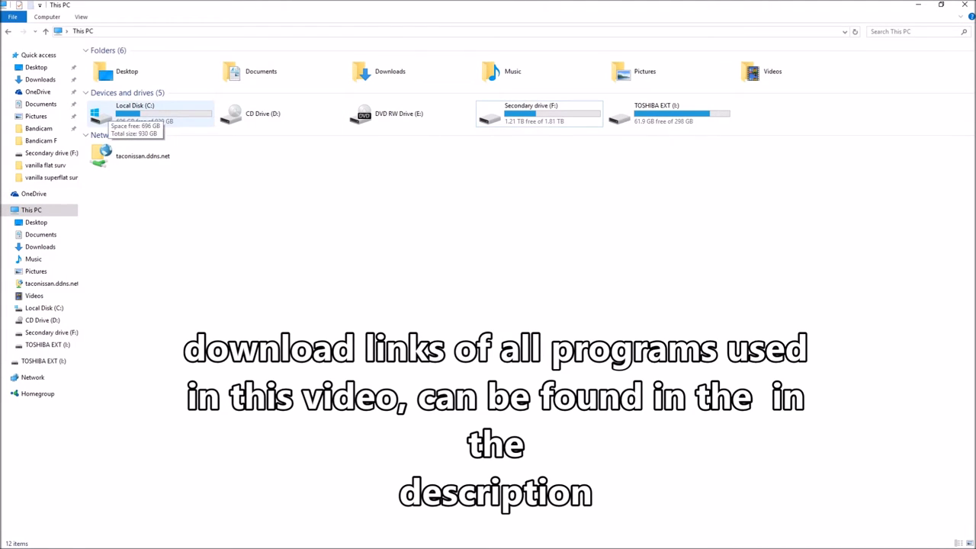
pyautogui.click(135, 113)
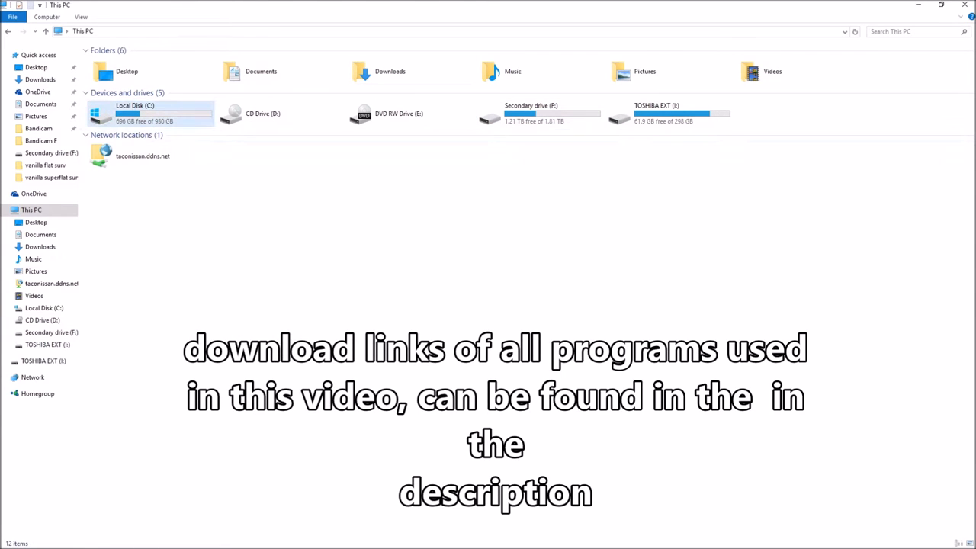
pyautogui.moveTo(152, 113)
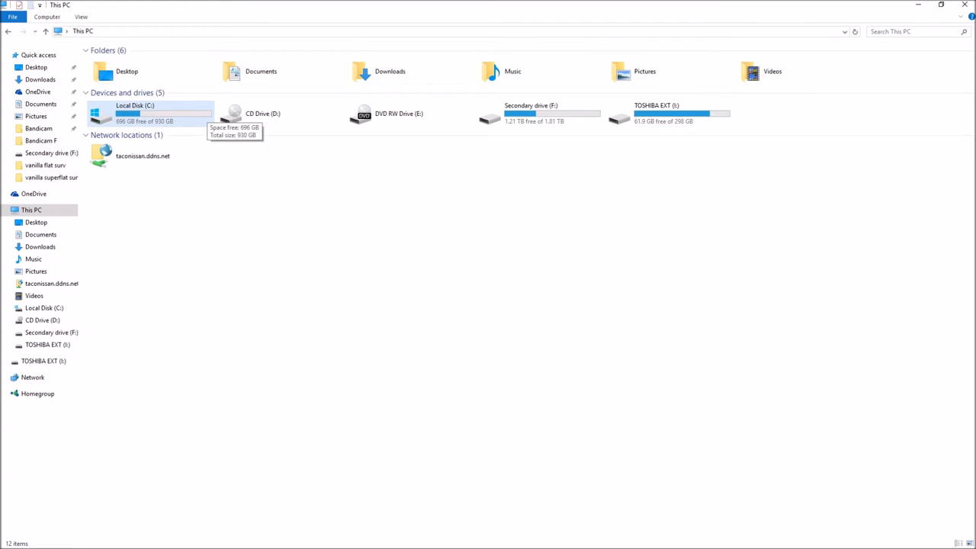
pyautogui.click(145, 113)
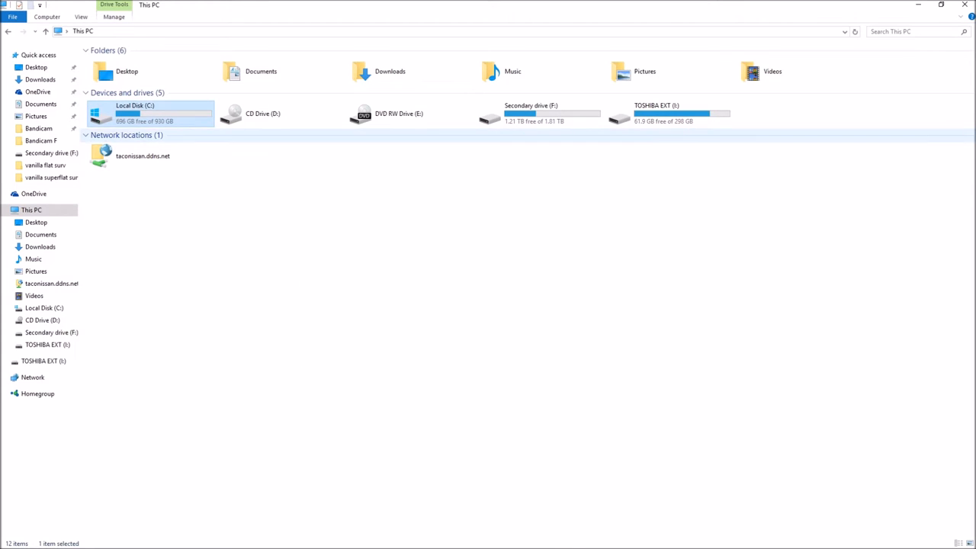
pyautogui.moveTo(145, 114)
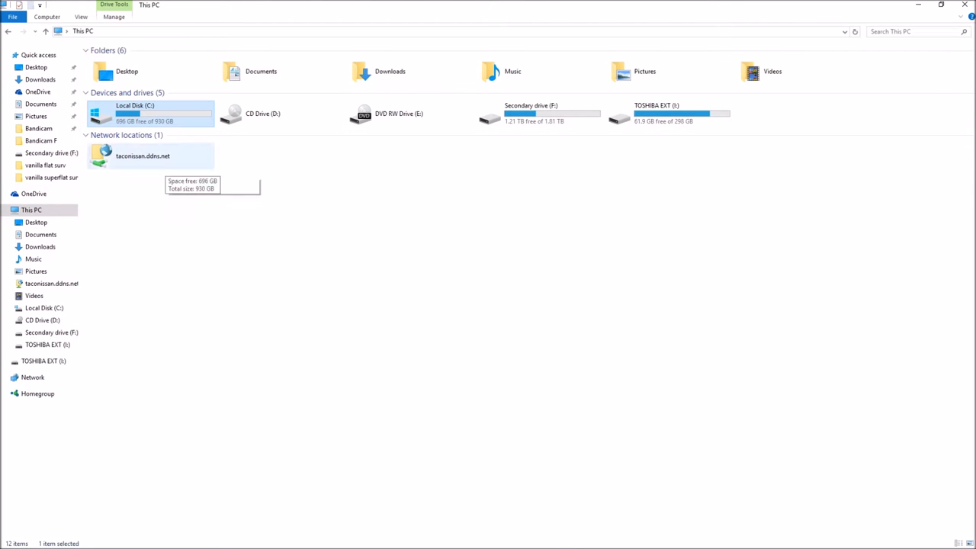
pyautogui.moveTo(540, 113)
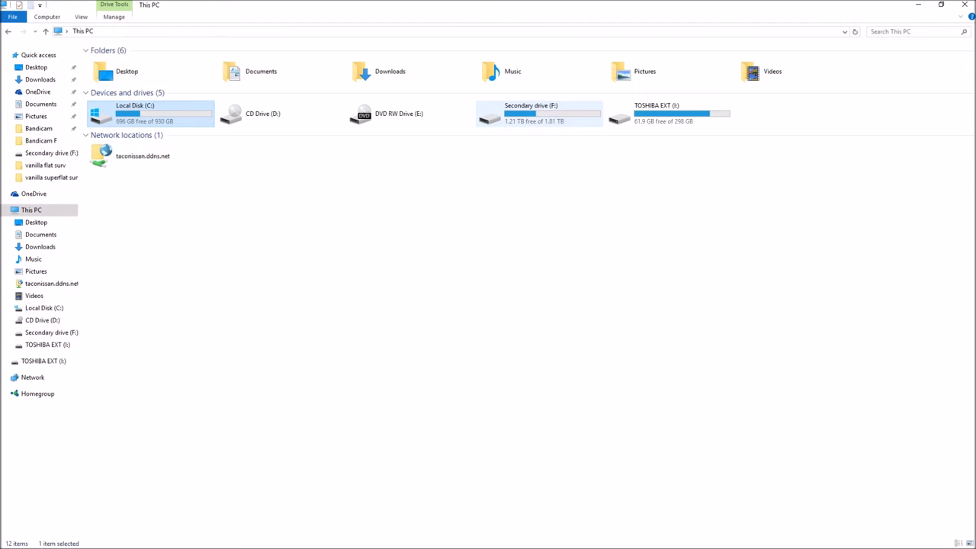
pyautogui.moveTo(668, 113)
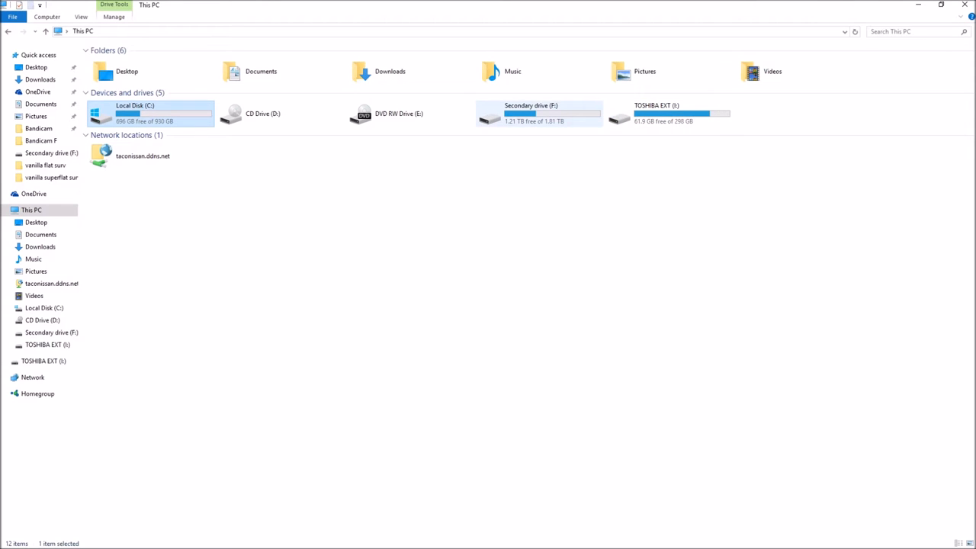
pyautogui.rightClick(539, 113)
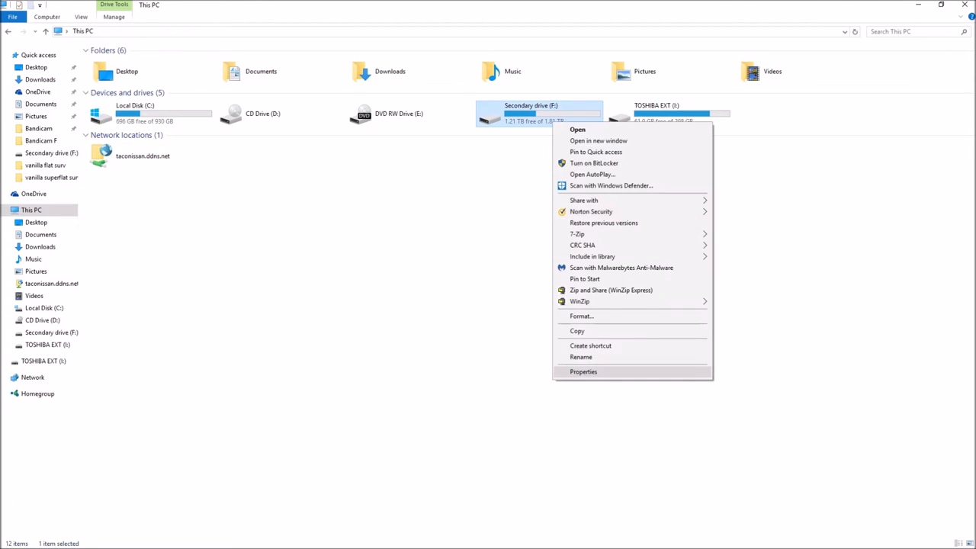
pyautogui.click(583, 372)
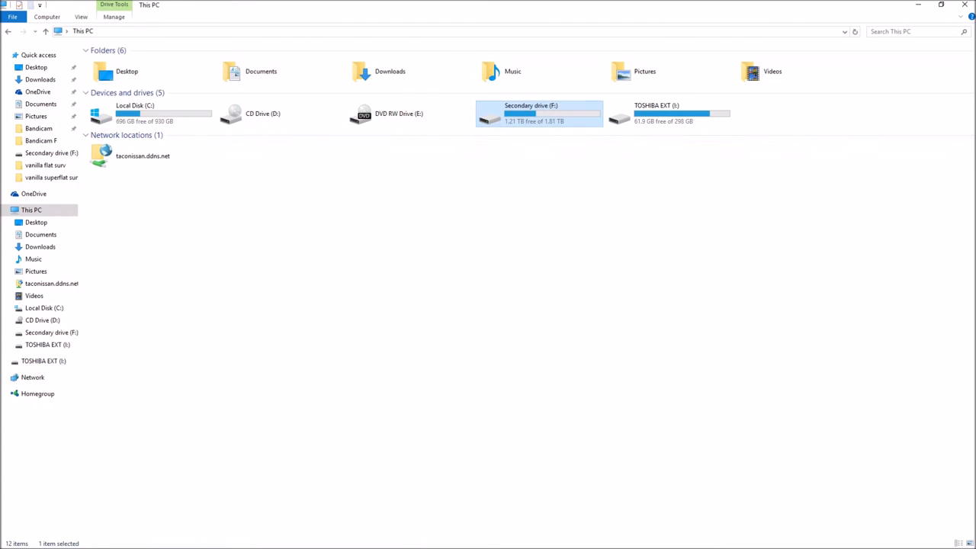
# Look inside Secondary drive (F:), then view its properties (613 GB used, 1.21 TB free) and dismiss them
pyautogui.doubleClick(539, 113)
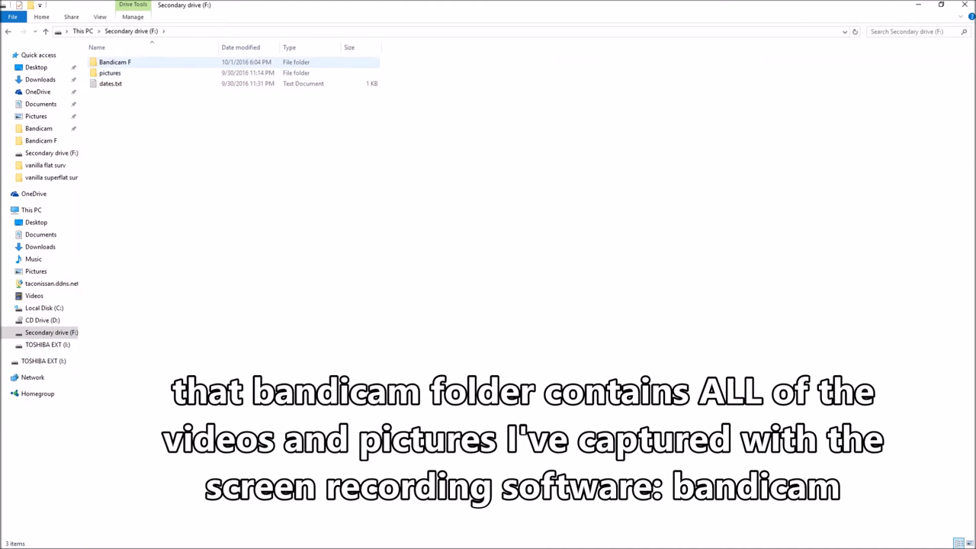
pyautogui.click(31, 211)
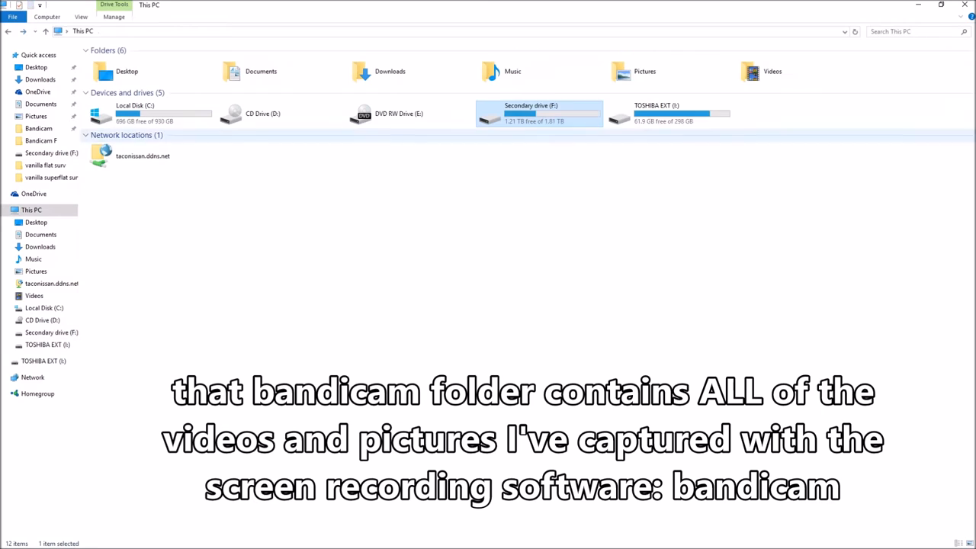
pyautogui.rightClick(540, 113)
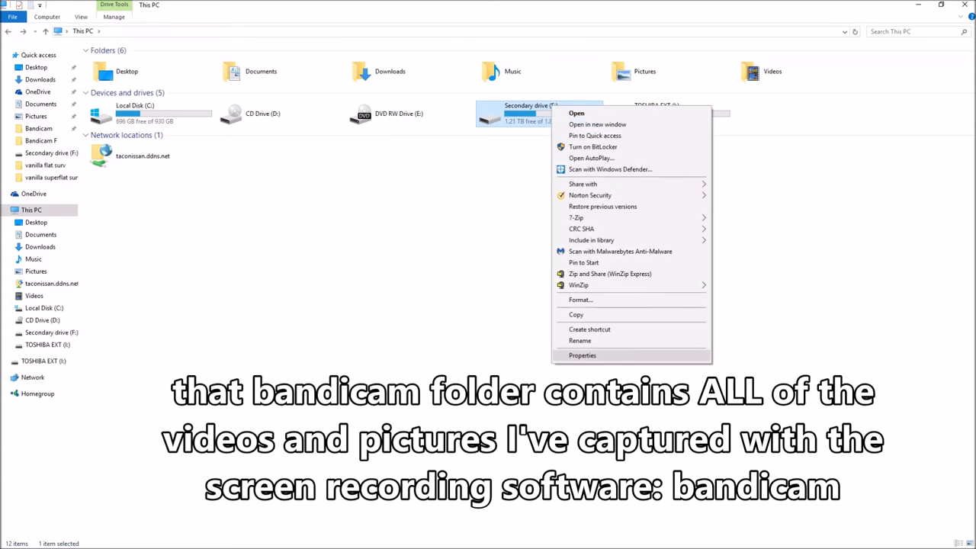
pyautogui.click(582, 354)
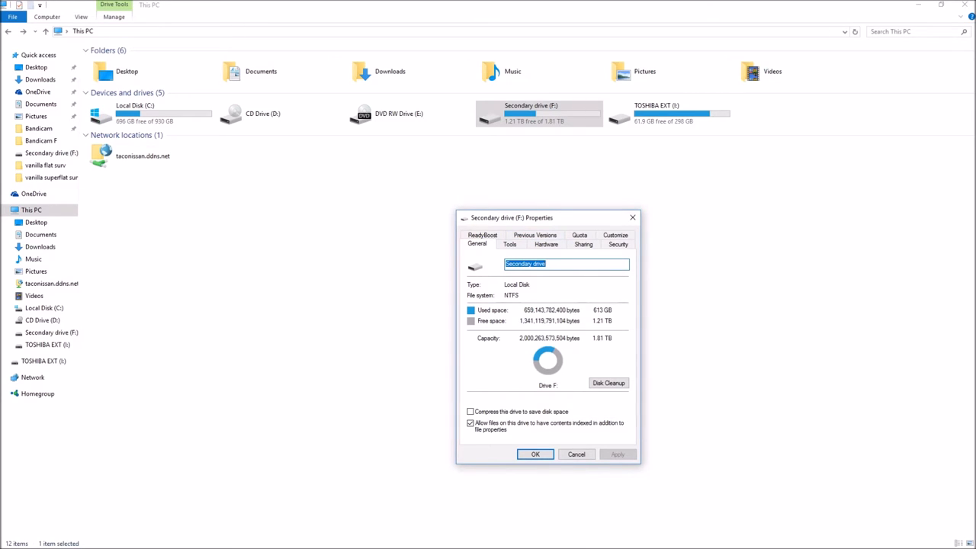
pyautogui.click(576, 454)
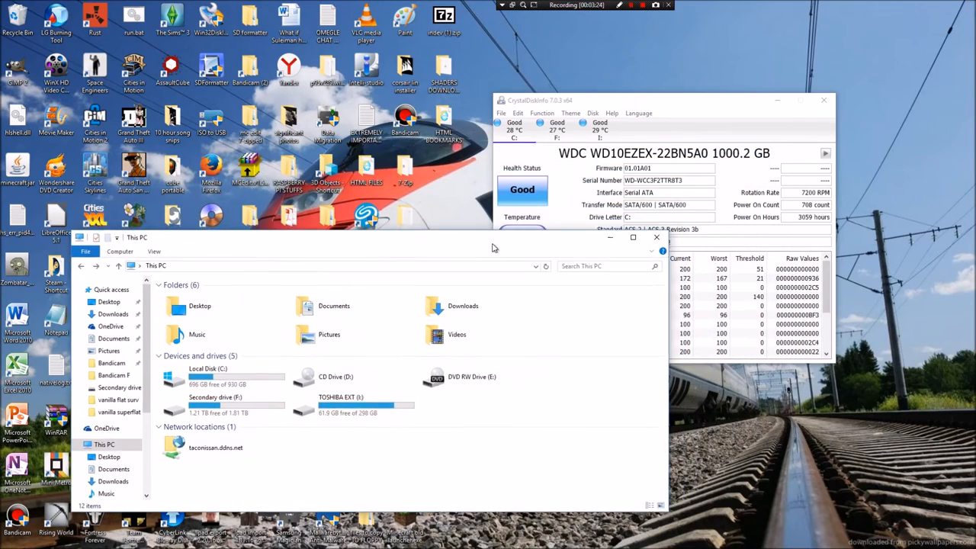
# Close the File Explorer window before launching SeaTools for Windows
pyautogui.click(656, 238)
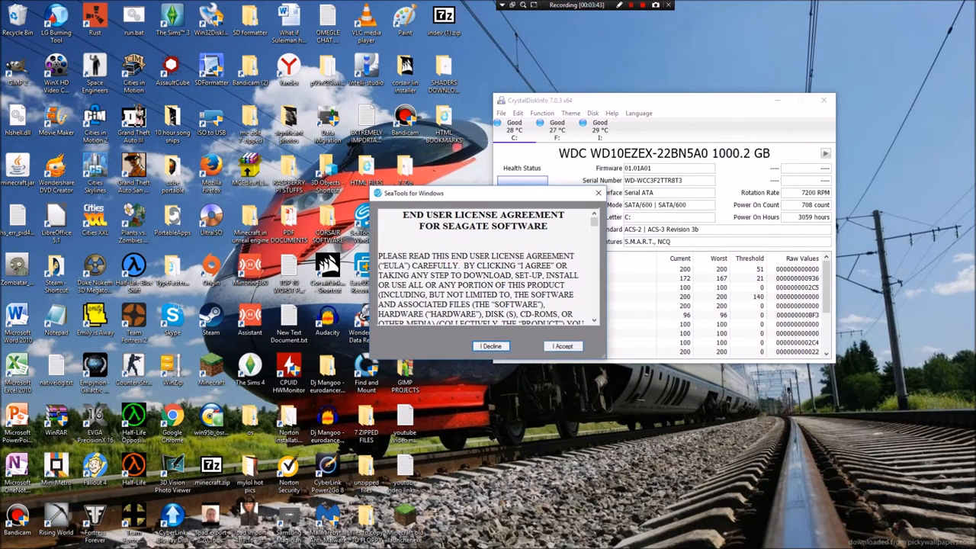
# Accept the SeaTools license, select the Seagate drive and bring up the Basic Tests list
pyautogui.click(563, 346)
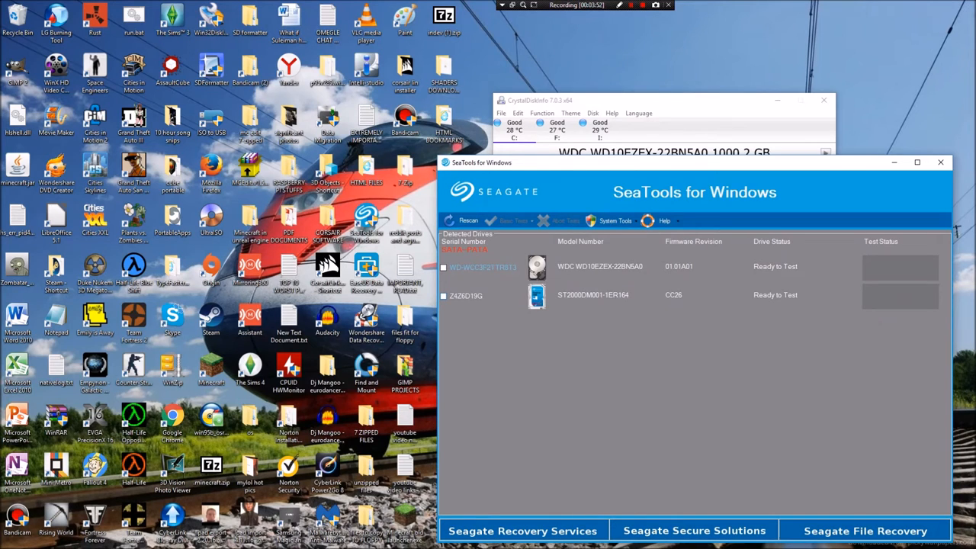
pyautogui.click(442, 295)
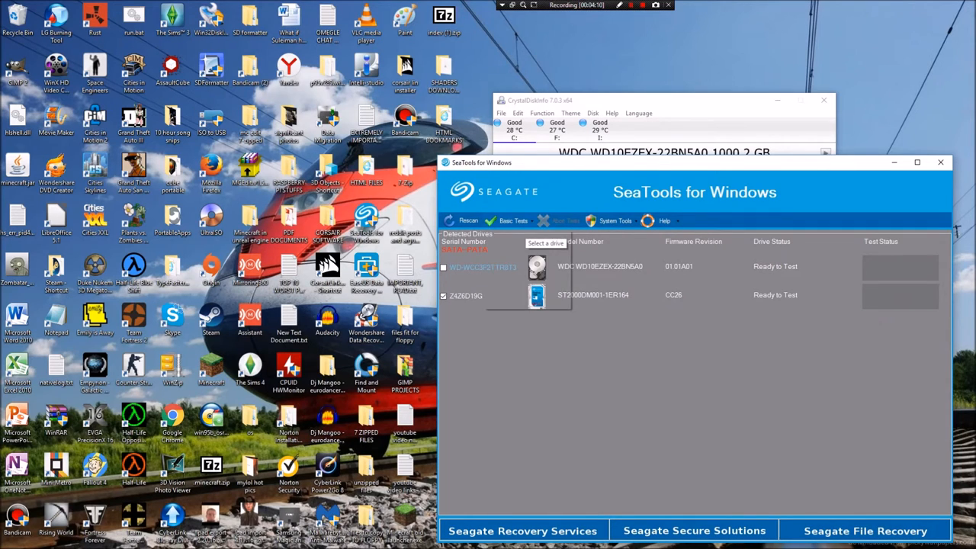
pyautogui.click(512, 219)
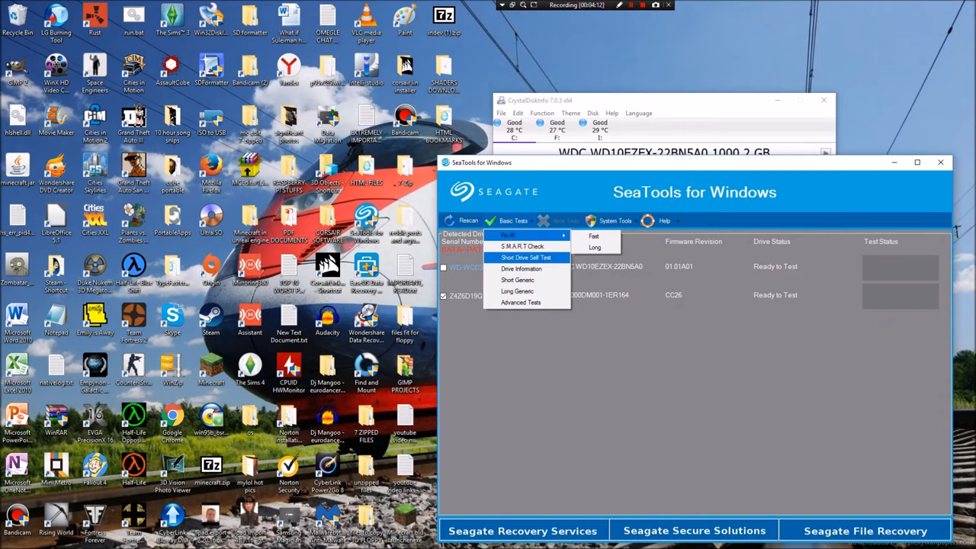
pyautogui.moveTo(521, 268)
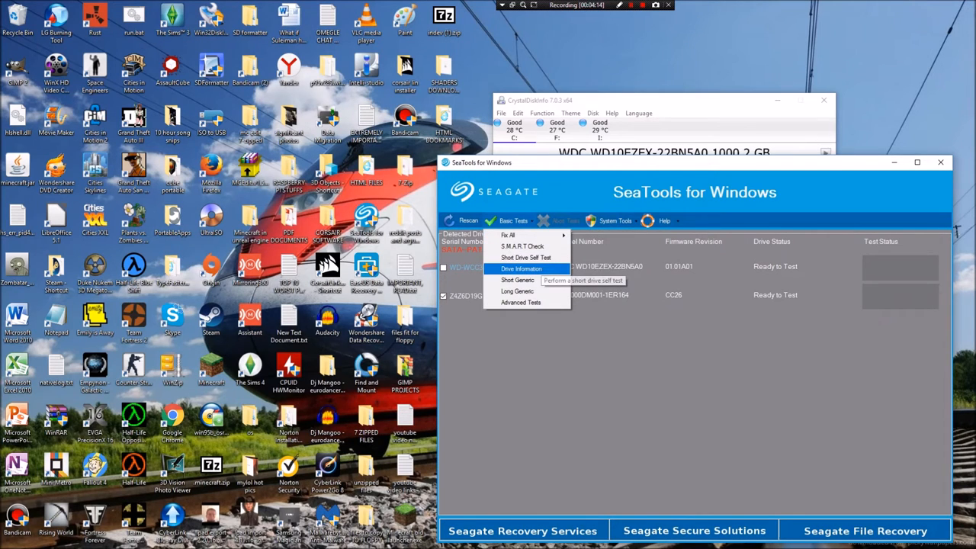
pyautogui.moveTo(519, 281)
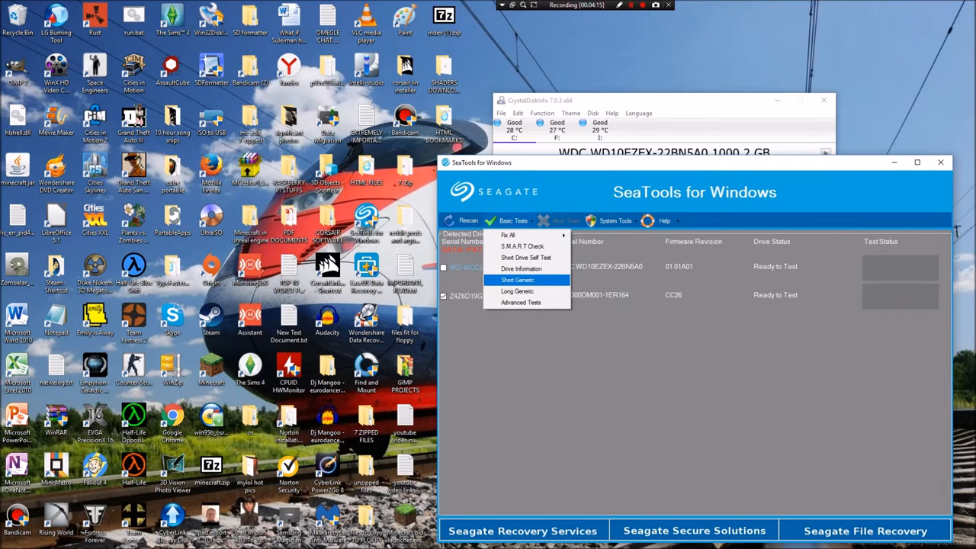
pyautogui.moveTo(521, 301)
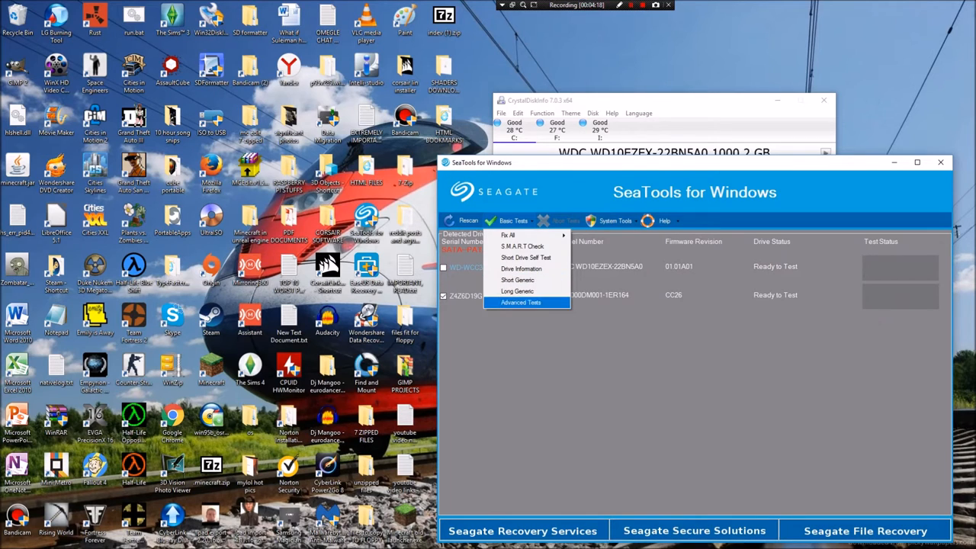
pyautogui.moveTo(521, 268)
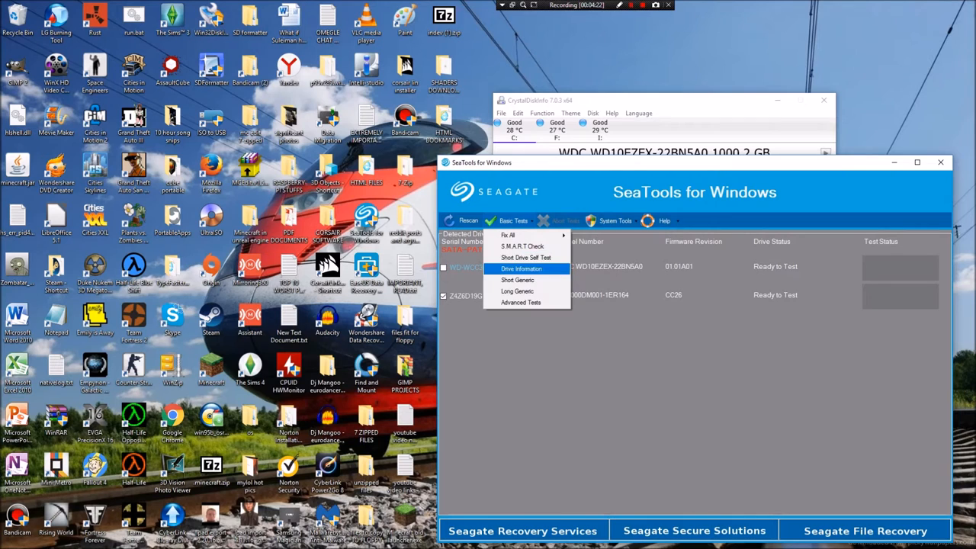
pyautogui.moveTo(509, 235)
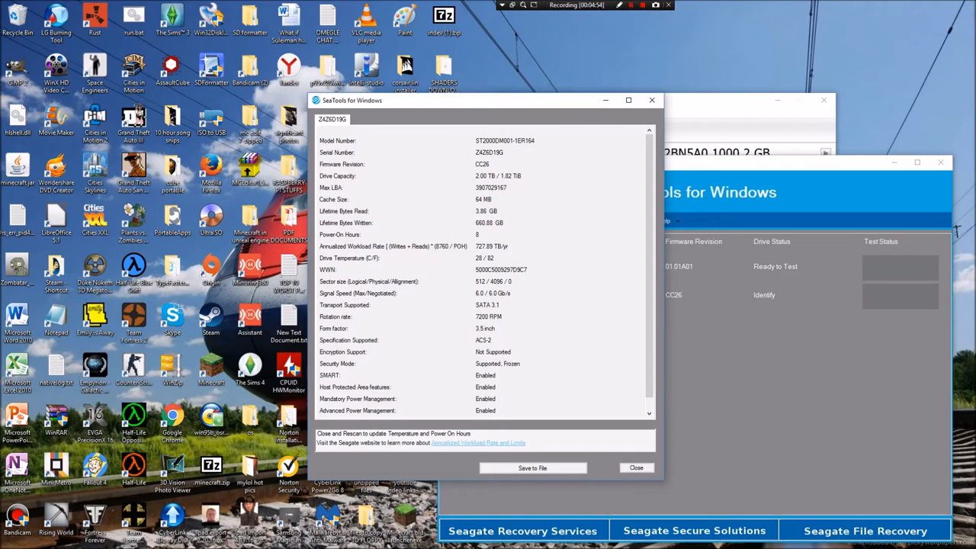
# Scroll through the ST2000DM001 drive information report (2.00 TB, 9 power-on hours, 28 °C)
pyautogui.scroll(-3)
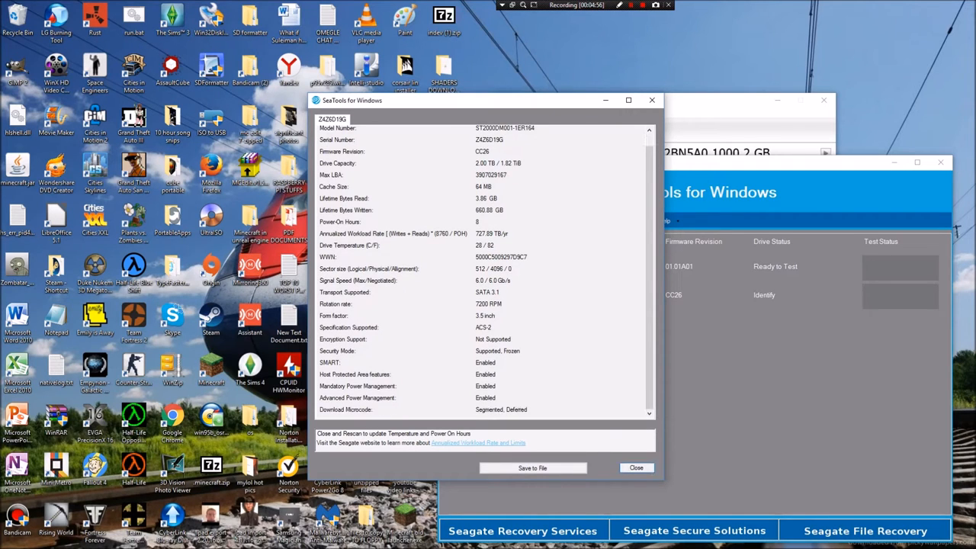
# Close the drive information report and show the This PC drive list in File Explorer
pyautogui.click(636, 467)
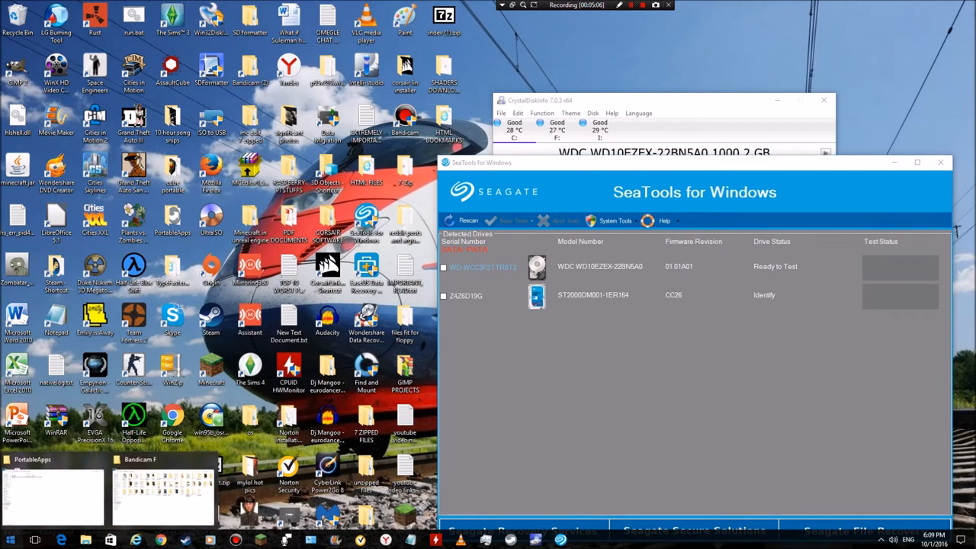
pyautogui.click(110, 539)
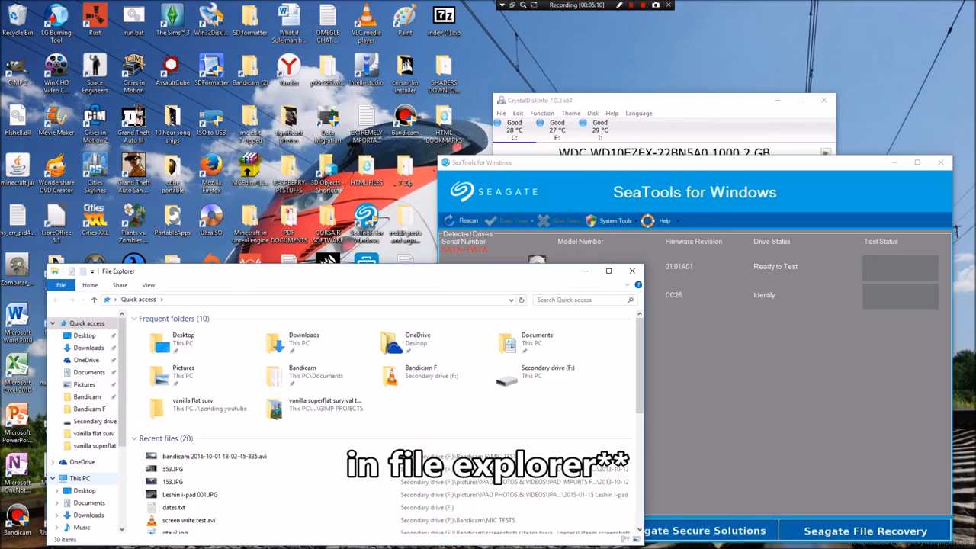
pyautogui.click(79, 398)
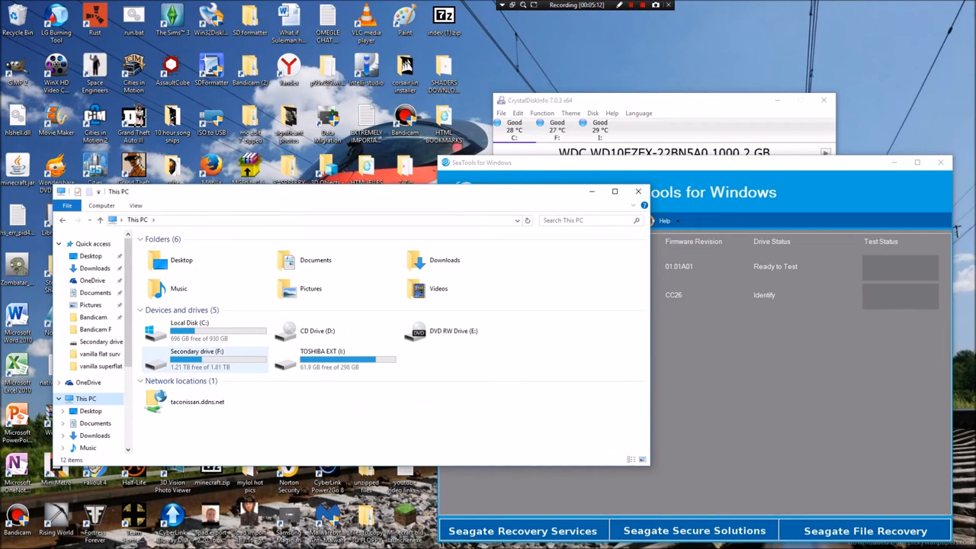
pyautogui.moveTo(201, 358)
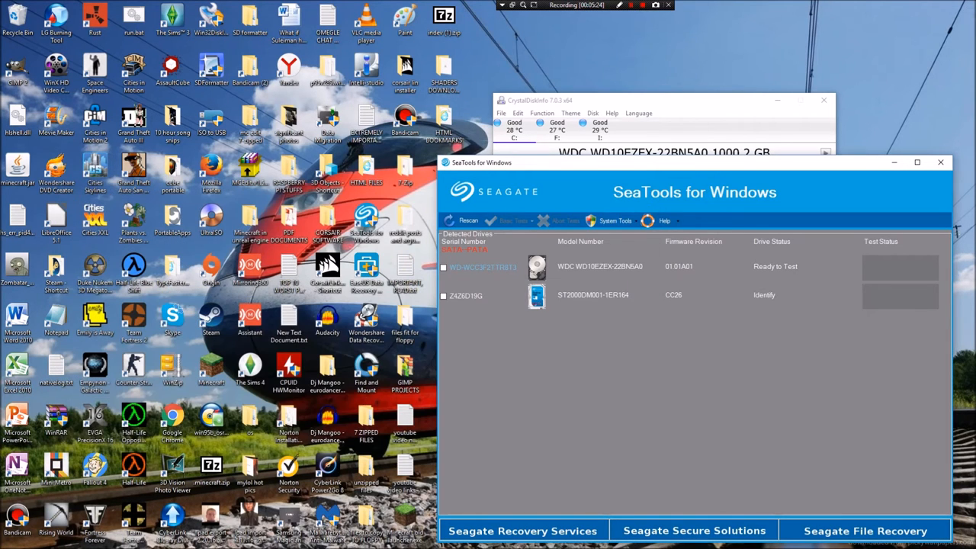
# Launch Disk Management from SeaTools' System Tools and scroll the volume list to Secondary drive (F:)
pyautogui.click(614, 220)
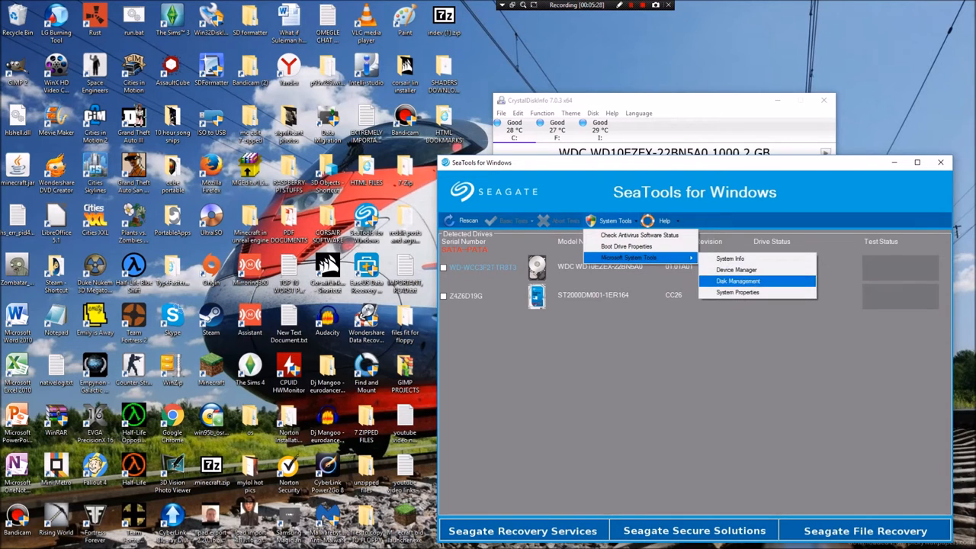
pyautogui.click(738, 281)
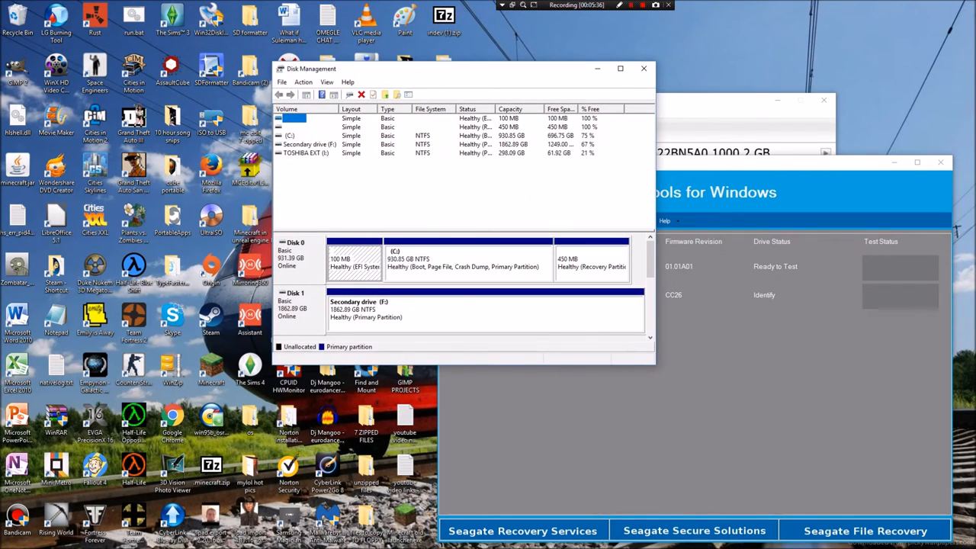
pyautogui.scroll(-3)
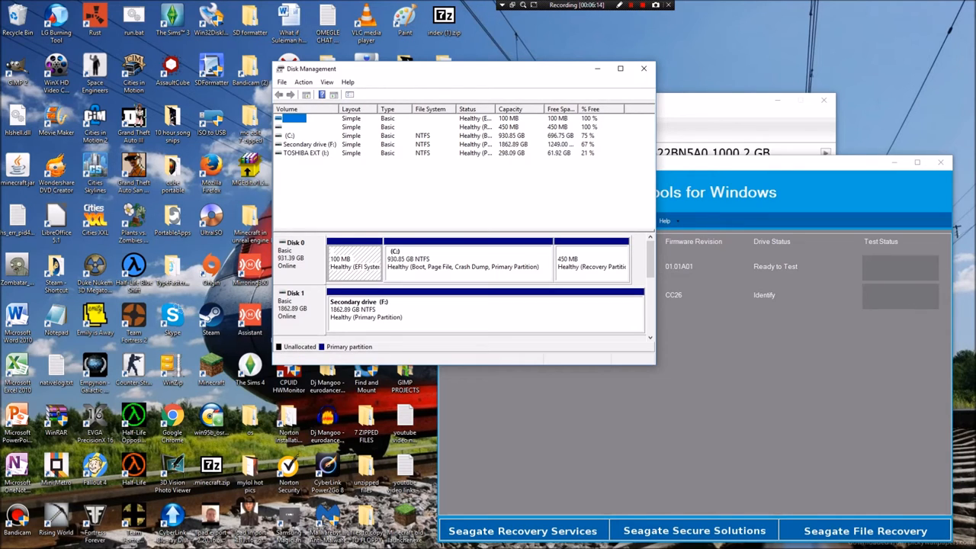
# Show the context-menu actions for Disk 1's Secondary drive (F:) partition
pyautogui.rightClick(485, 308)
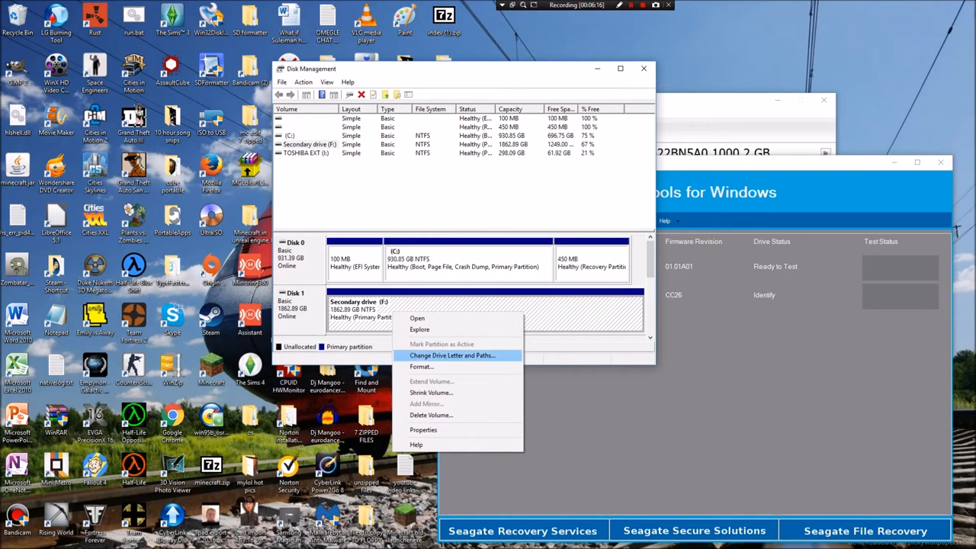
pyautogui.moveTo(452, 356)
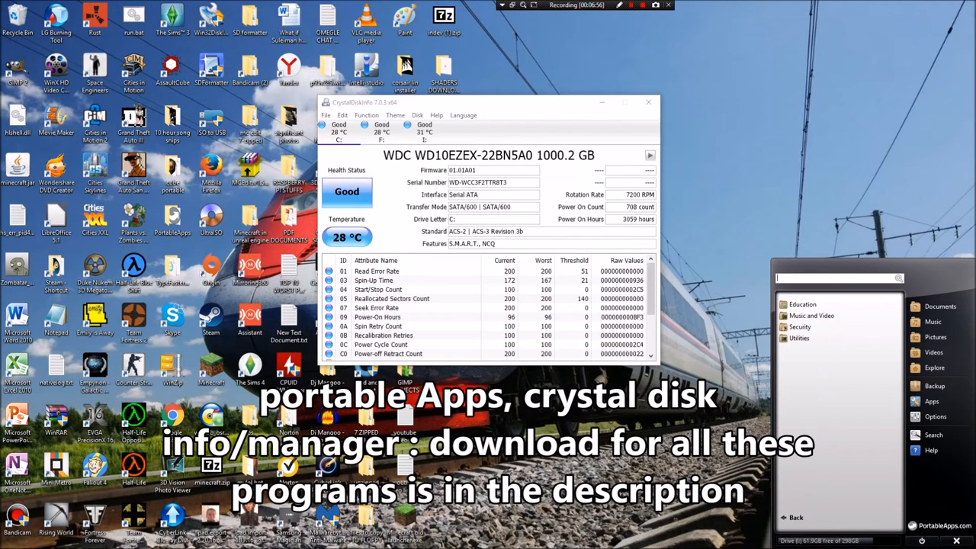
# Dismiss CrystalDiskMark's improper-close warning and search 'crystal' in the PortableApps launcher
pyautogui.write('cr')
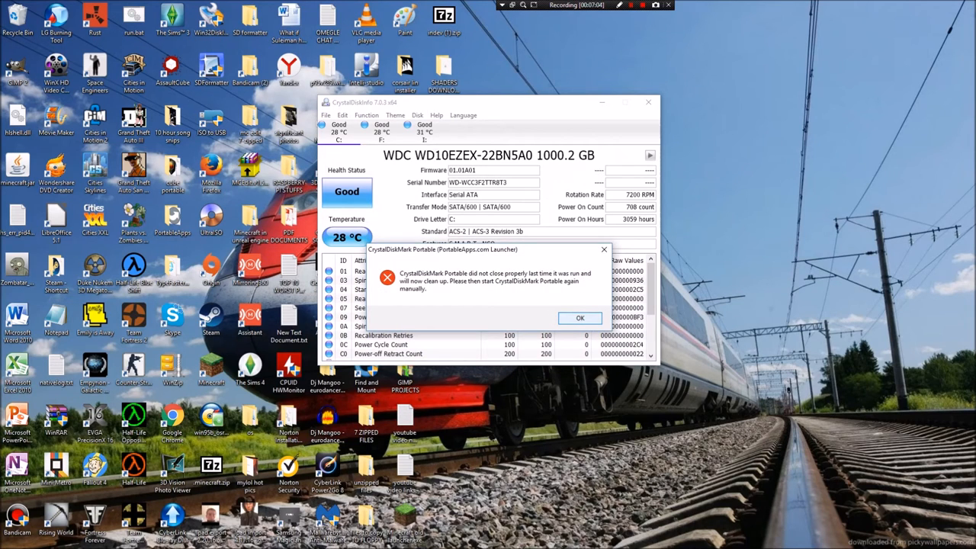
pyautogui.click(580, 319)
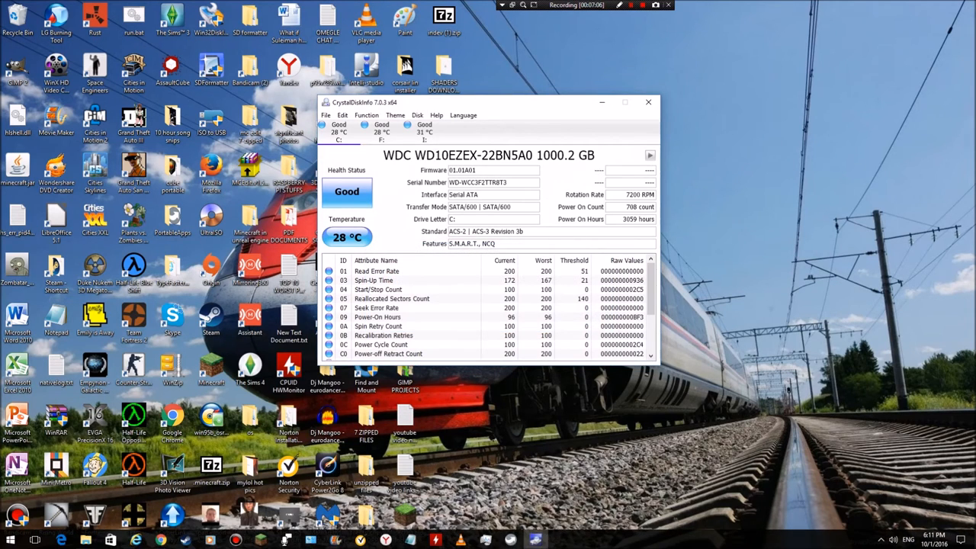
pyautogui.click(954, 540)
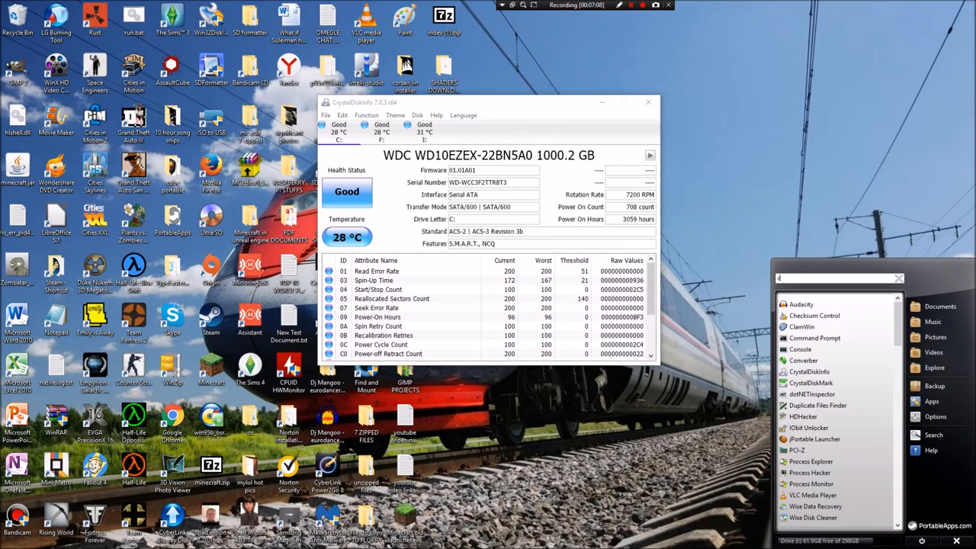
pyautogui.write('crystal')
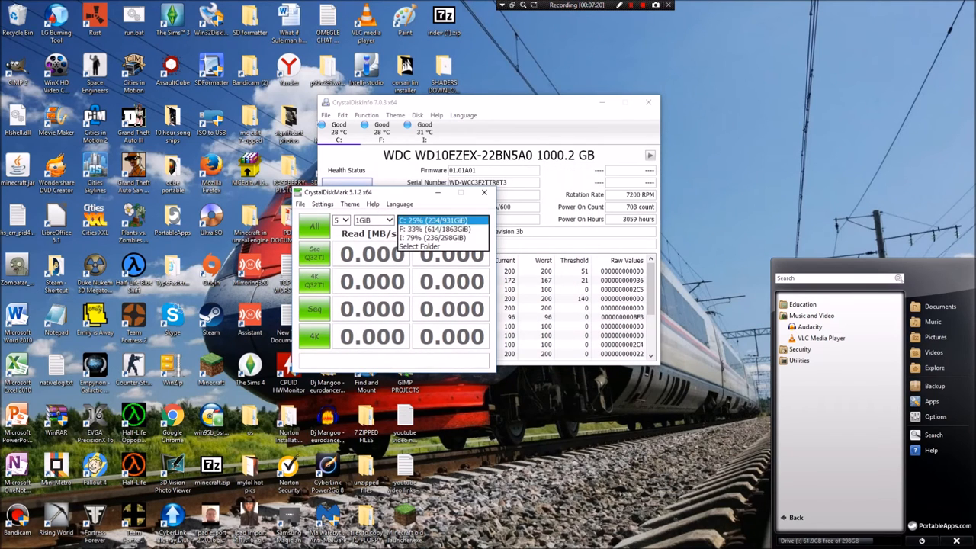
# Select drive F: 33% (614/1863GB) with a 1GB test file and 5 passes for the benchmark
pyautogui.click(430, 228)
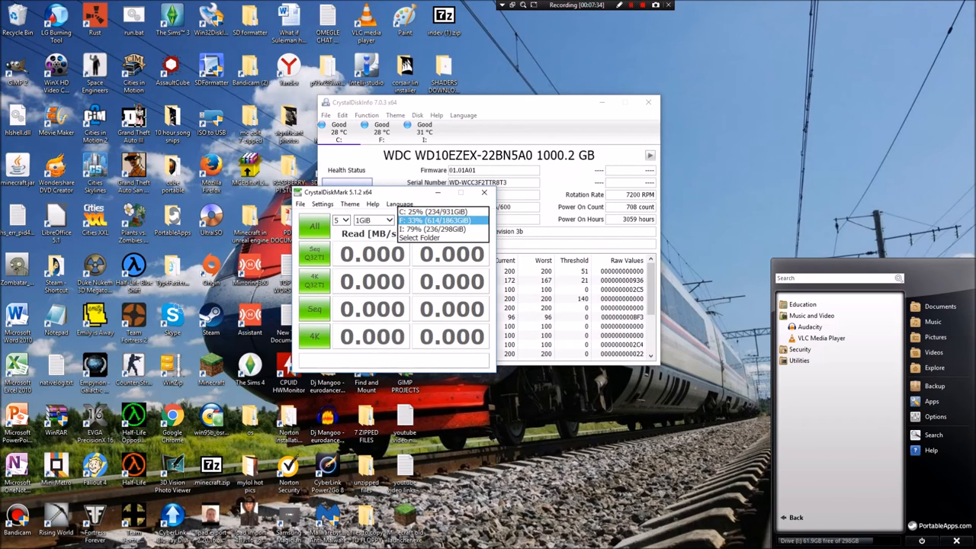
pyautogui.click(435, 219)
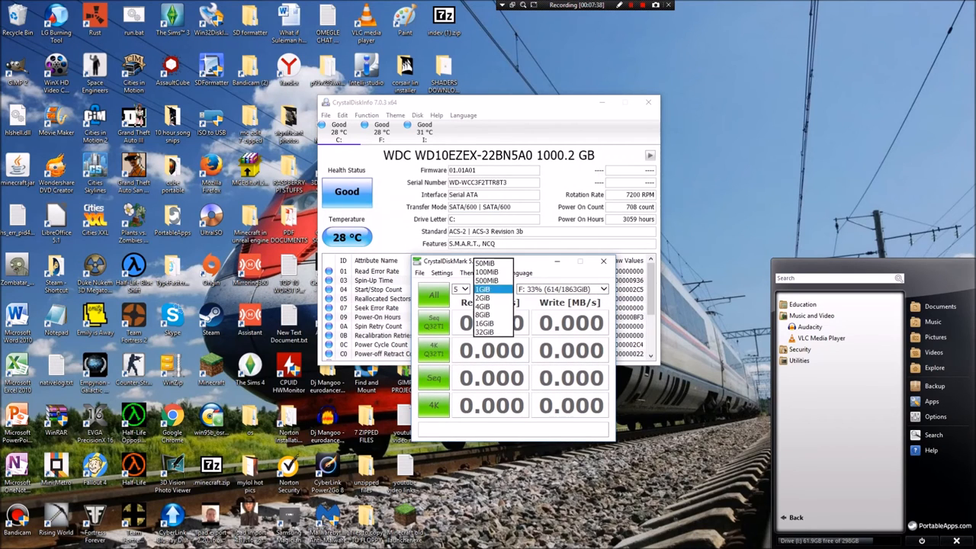
pyautogui.click(482, 290)
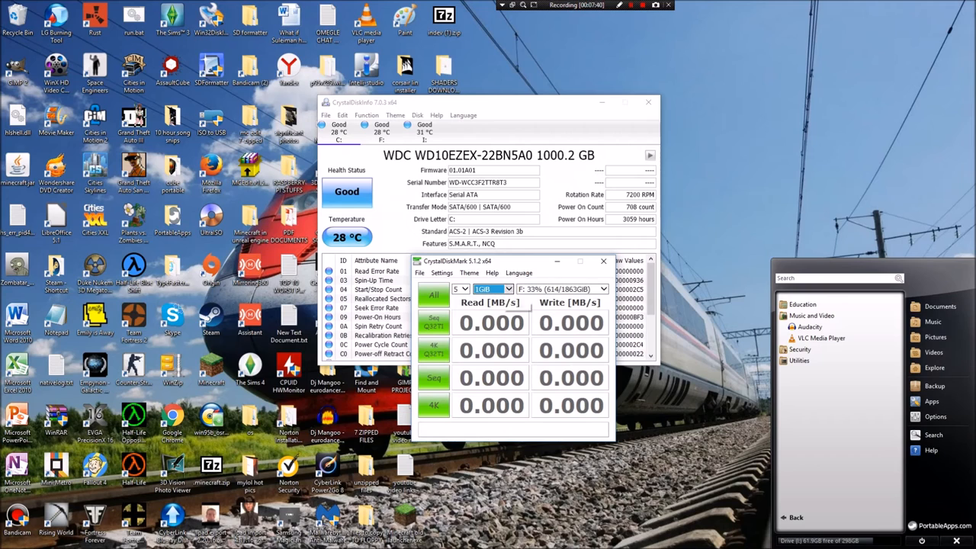
pyautogui.click(460, 288)
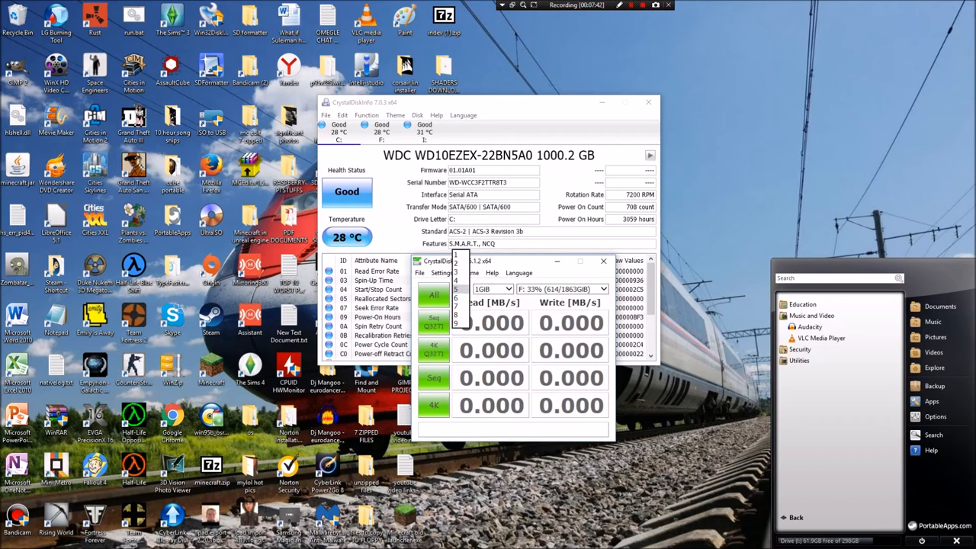
pyautogui.click(433, 295)
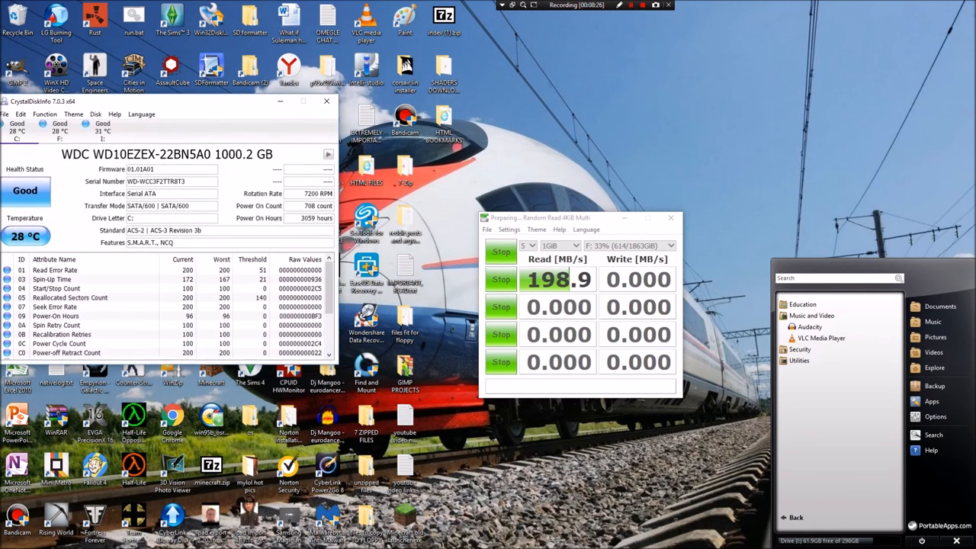
# Let the F: benchmark finish at ~198.9 MB/s read and 193.9 MB/s write, then stop recording
pyautogui.moveTo(152, 101); pyautogui.dragTo(166, 108)
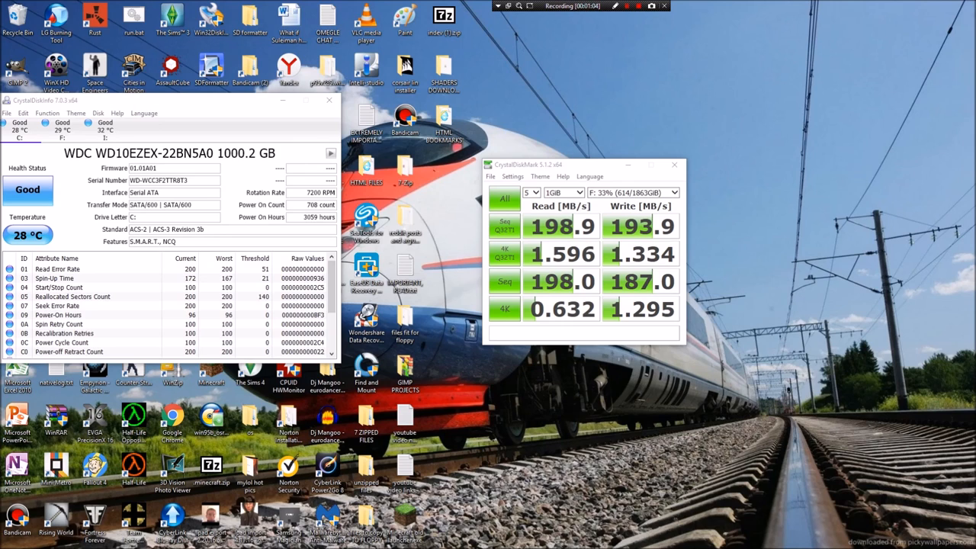
pyautogui.click(617, 6)
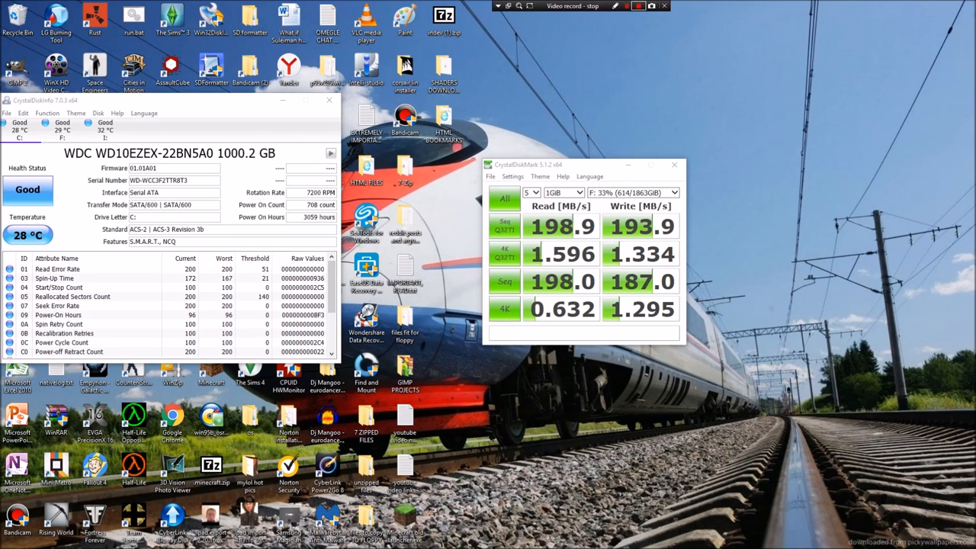